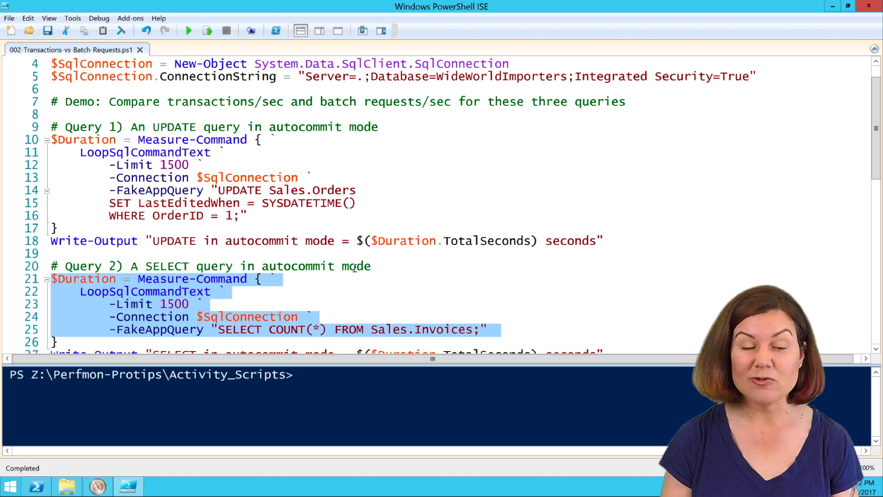
# - Resume live graphing of Batch Requests/sec and Transactions/sec, then return to the PowerShell script
pyautogui.scroll(-3)
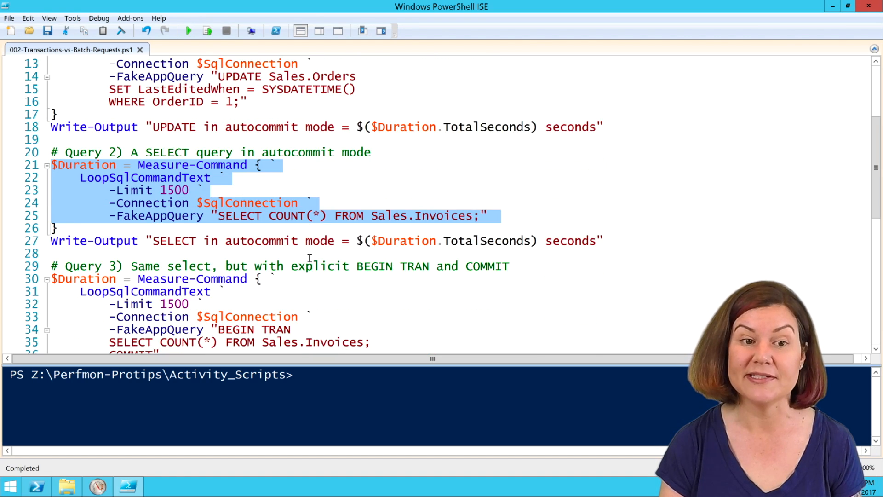
pyautogui.scroll(-3)
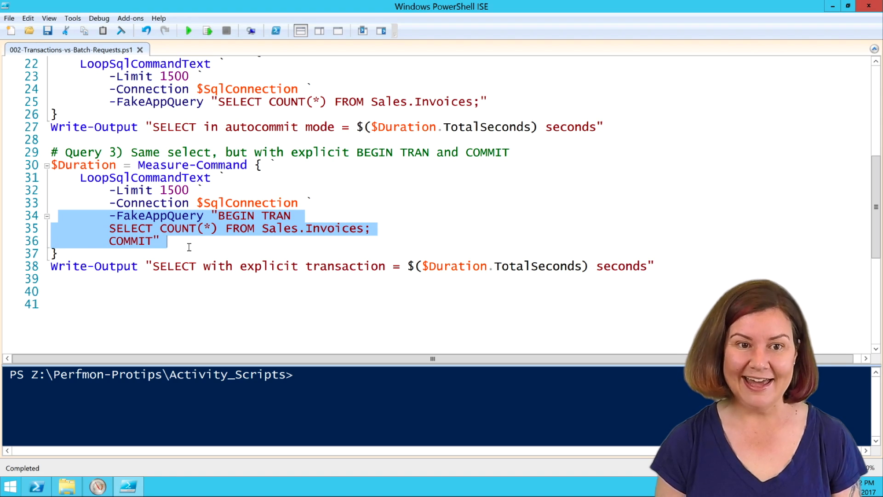
pyautogui.moveTo(146, 470)
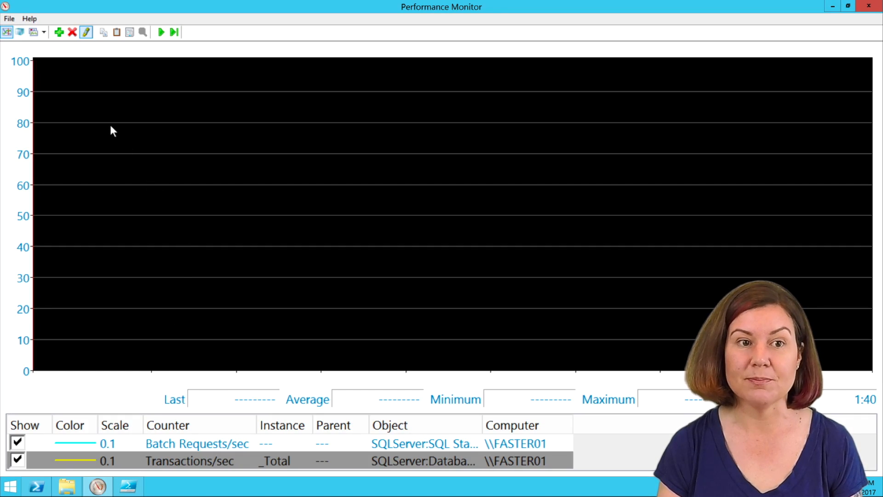
pyautogui.moveTo(161, 32)
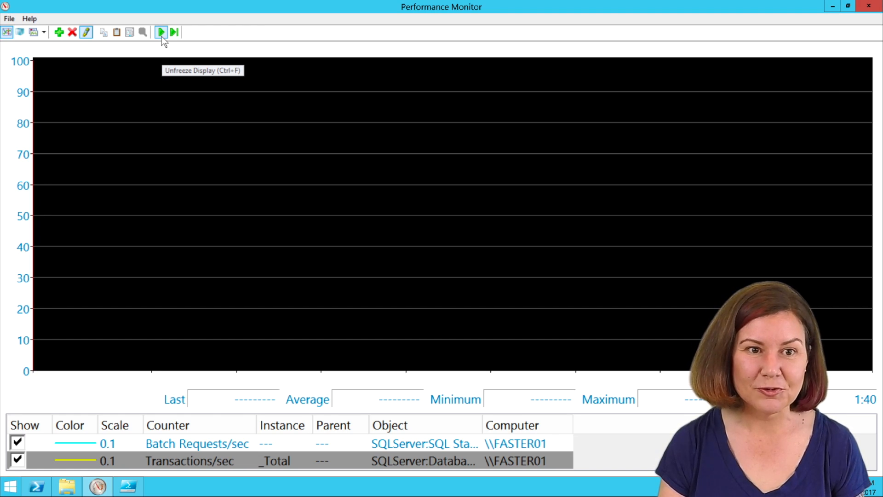
pyautogui.click(160, 33)
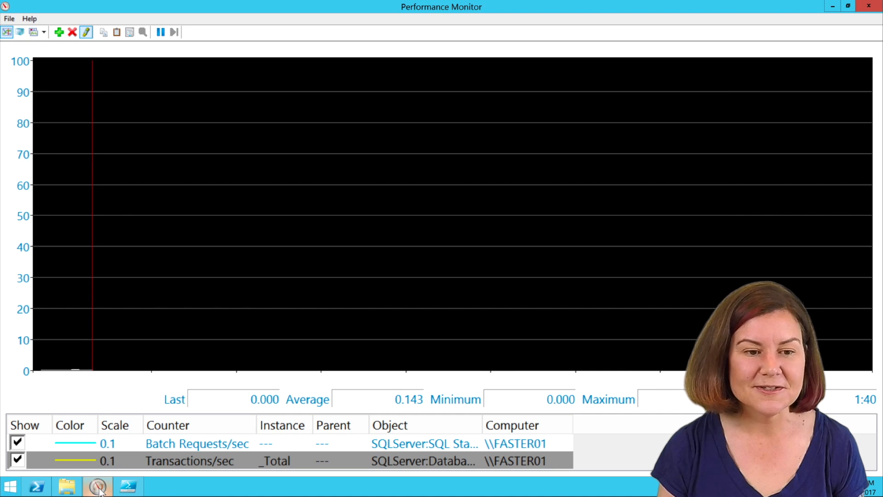
pyautogui.click(128, 486)
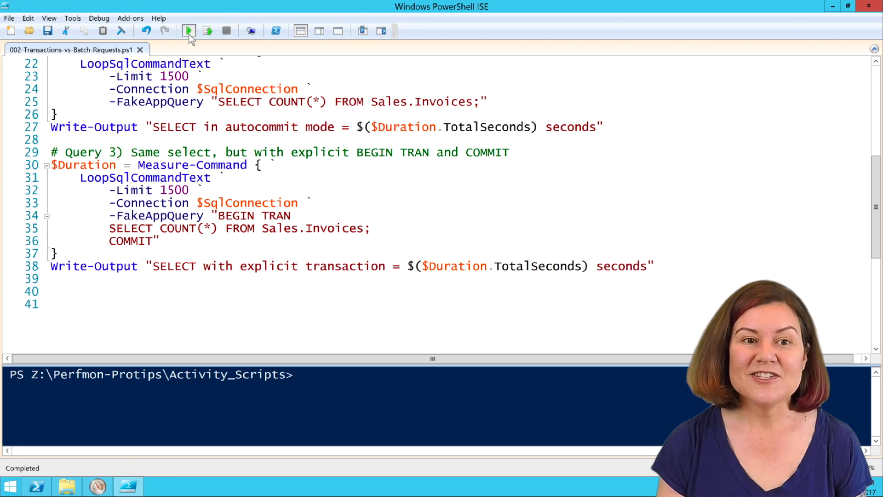
# - Run the script so the UPDATE, SELECT and explicit-transaction queries hit the database
pyautogui.click(188, 30)
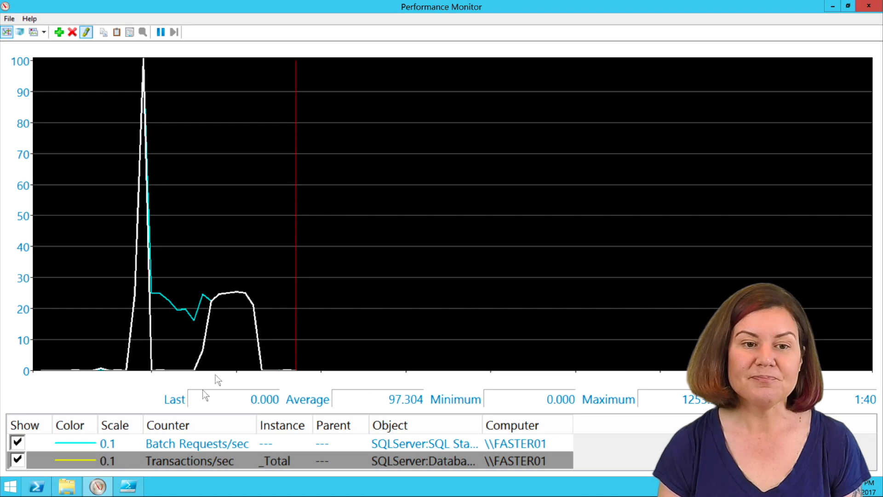
# - Freeze the graph to hold the captured Batch Requests/sec and Transactions/sec spikes
pyautogui.click(161, 32)
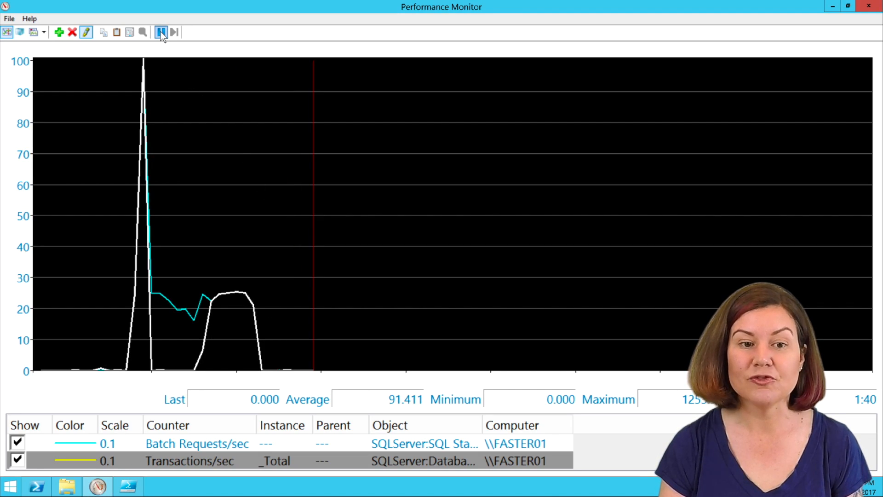
pyautogui.click(161, 32)
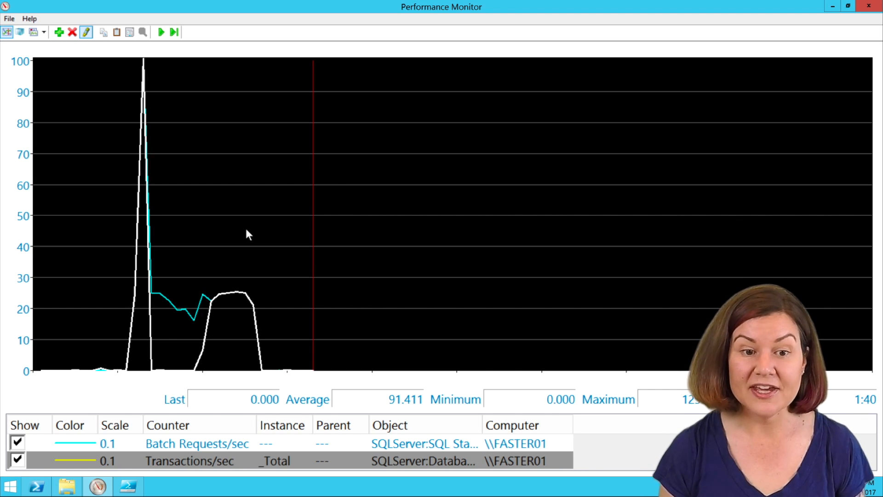
pyautogui.moveTo(106, 50)
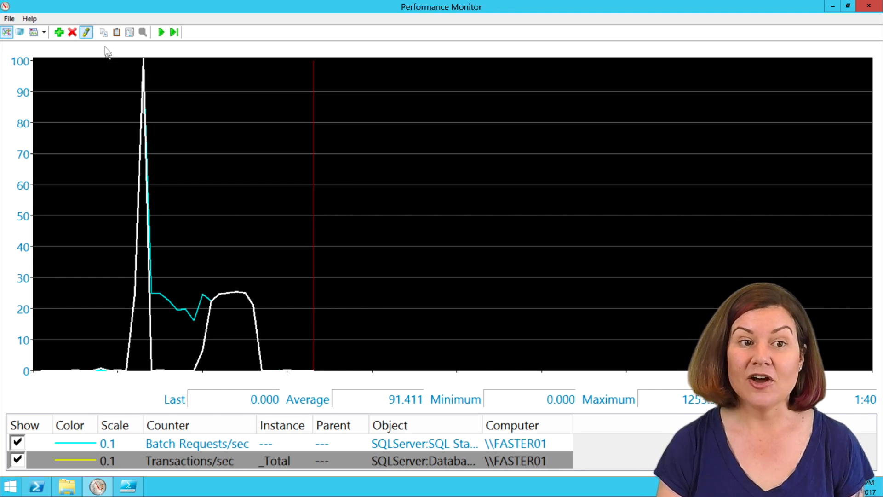
pyautogui.moveTo(140, 236)
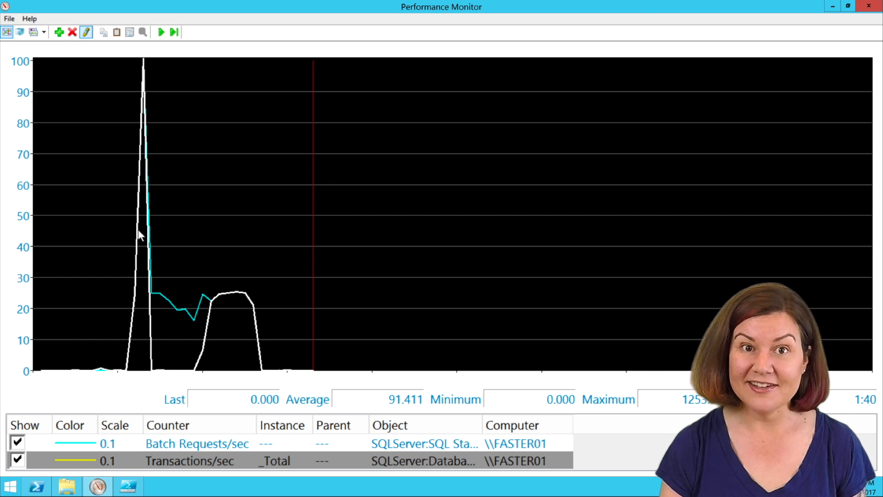
pyautogui.moveTo(145, 331)
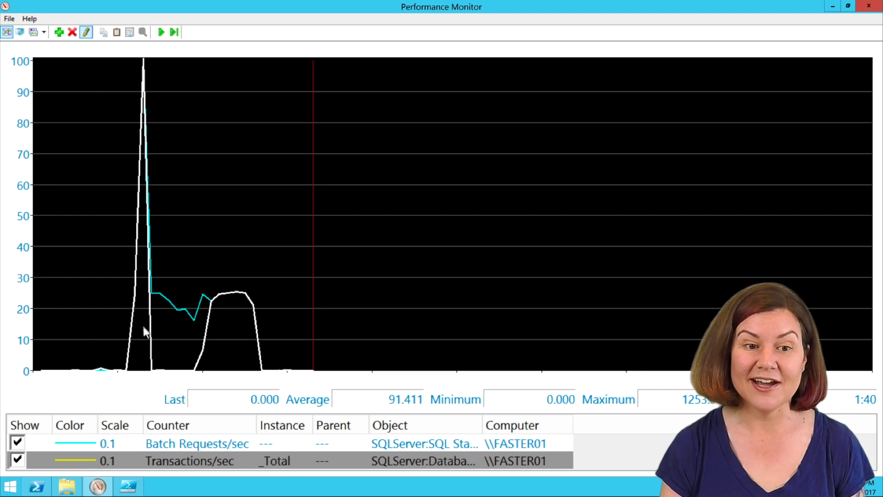
pyautogui.moveTo(203, 470)
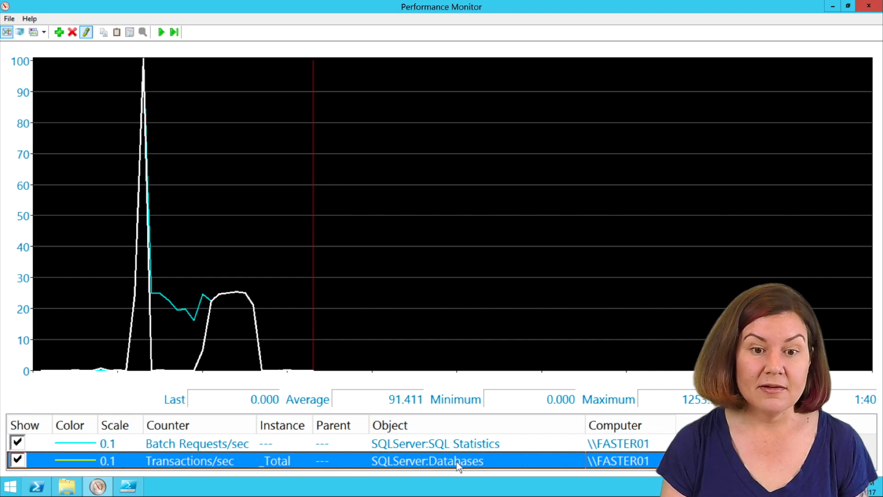
pyautogui.moveTo(211, 465)
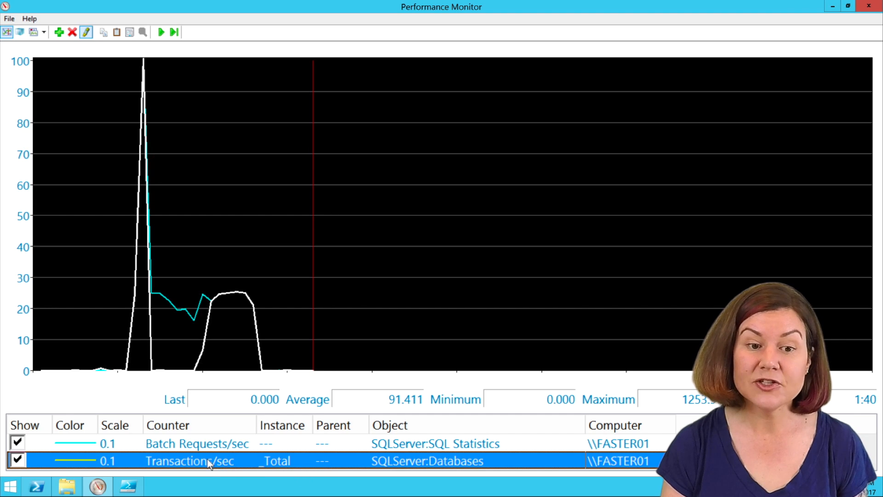
pyautogui.moveTo(269, 470)
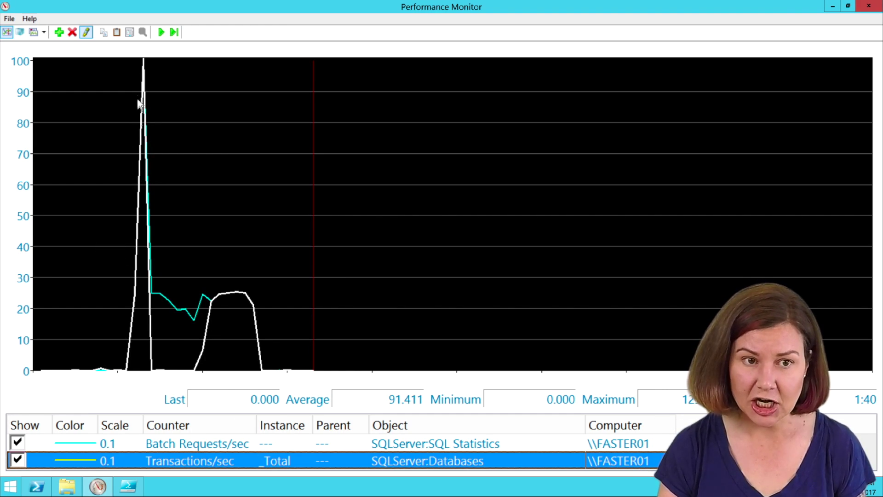
pyautogui.moveTo(140, 220)
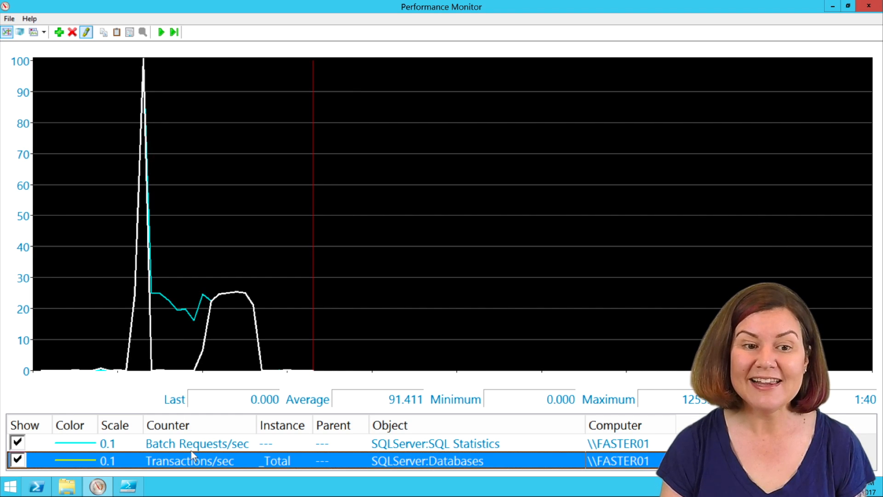
pyautogui.click(197, 443)
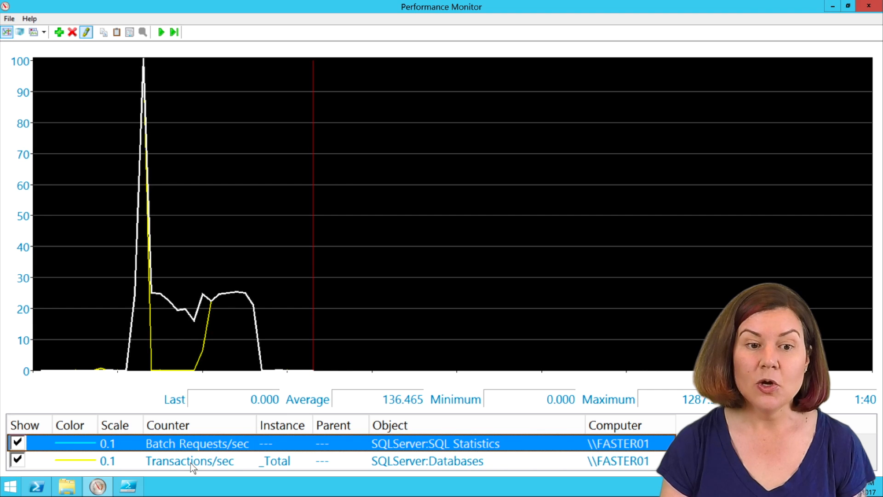
pyautogui.moveTo(402, 449)
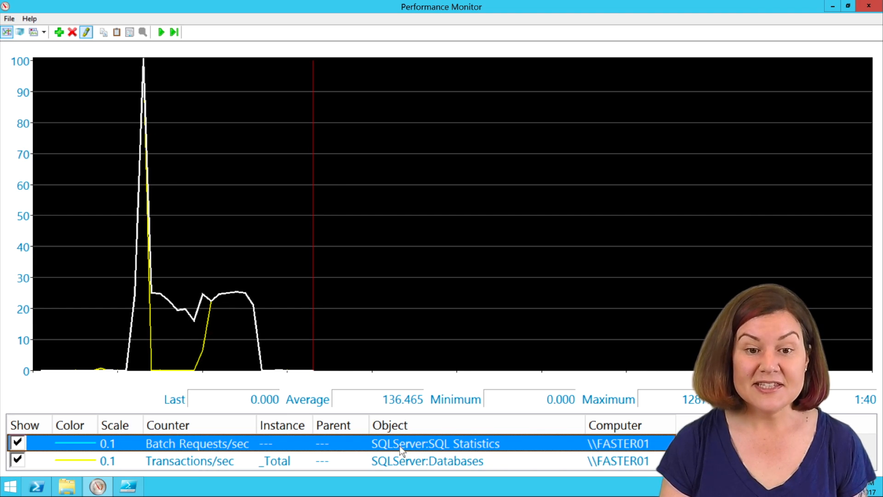
pyautogui.moveTo(361, 447)
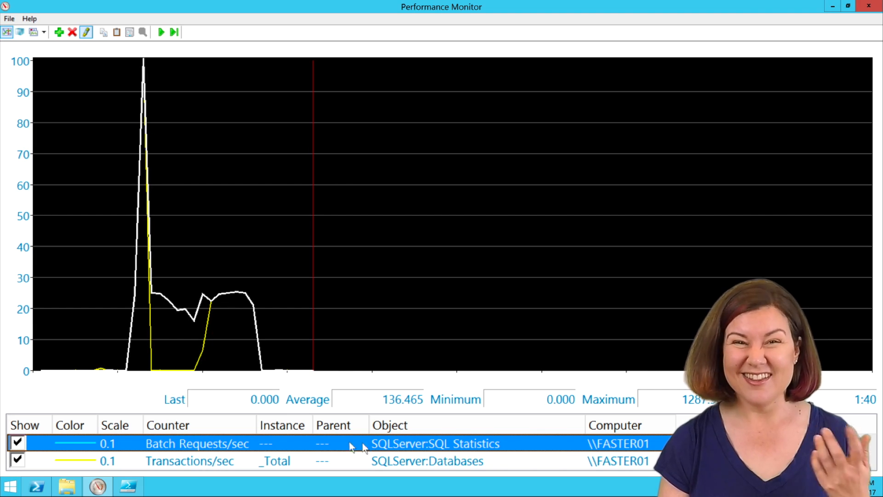
pyautogui.moveTo(220, 467)
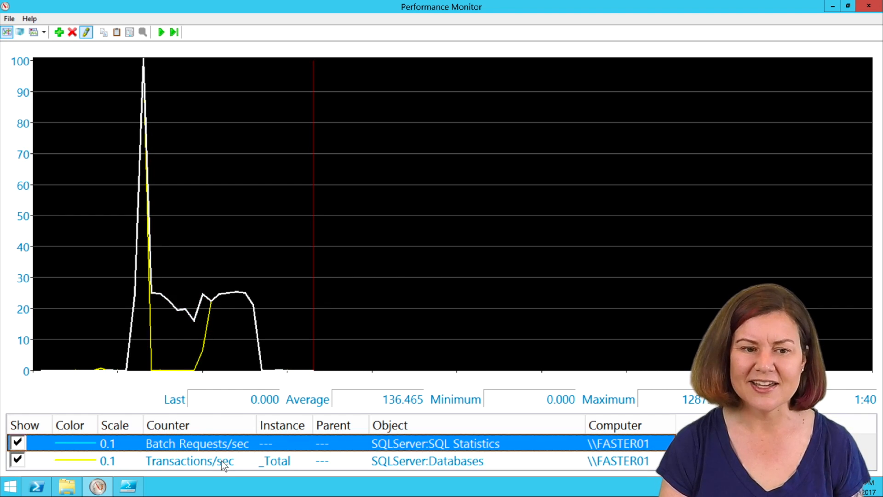
pyautogui.click(190, 460)
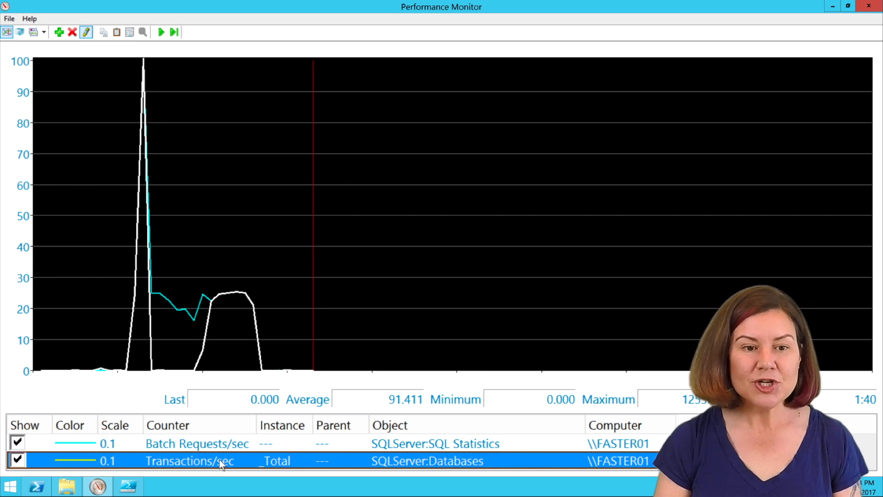
pyautogui.moveTo(178, 372)
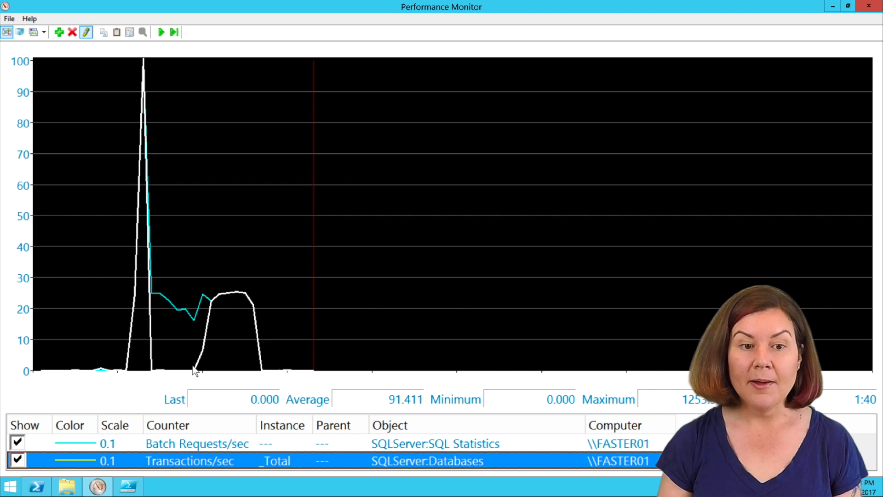
# - Highlight the Batch Requests/sec line in white on the frozen graph
pyautogui.click(197, 444)
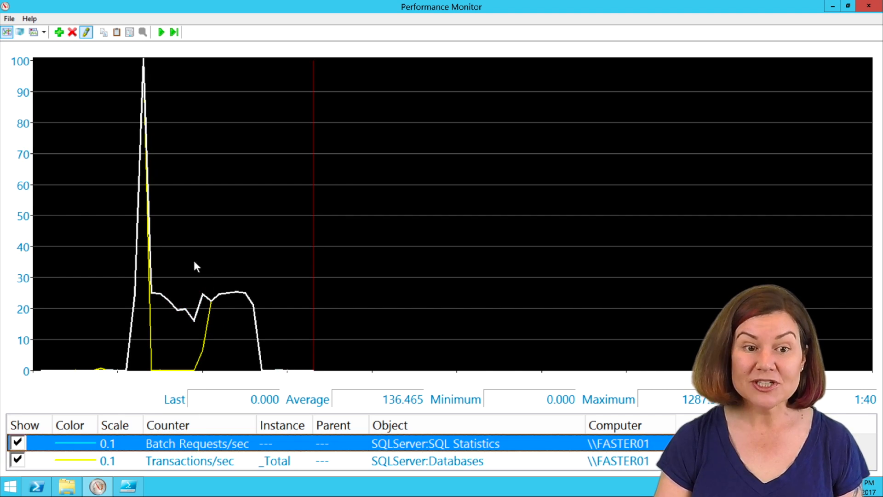
pyautogui.moveTo(175, 329)
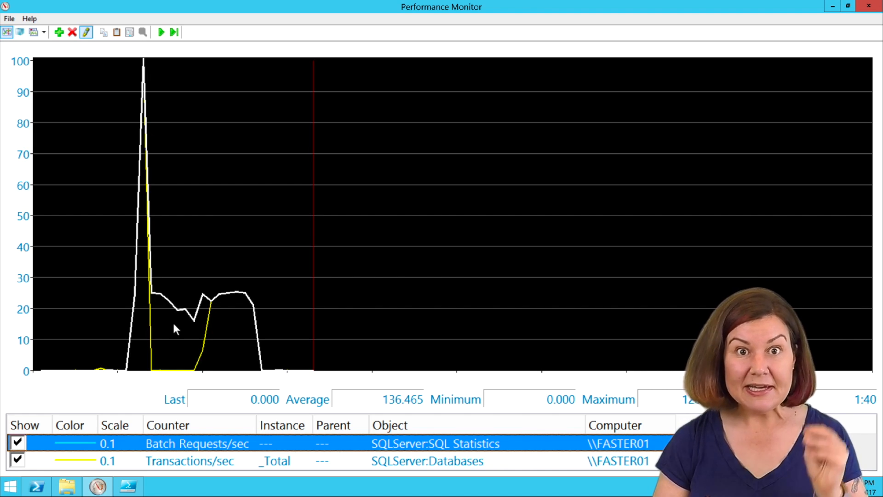
pyautogui.moveTo(234, 298)
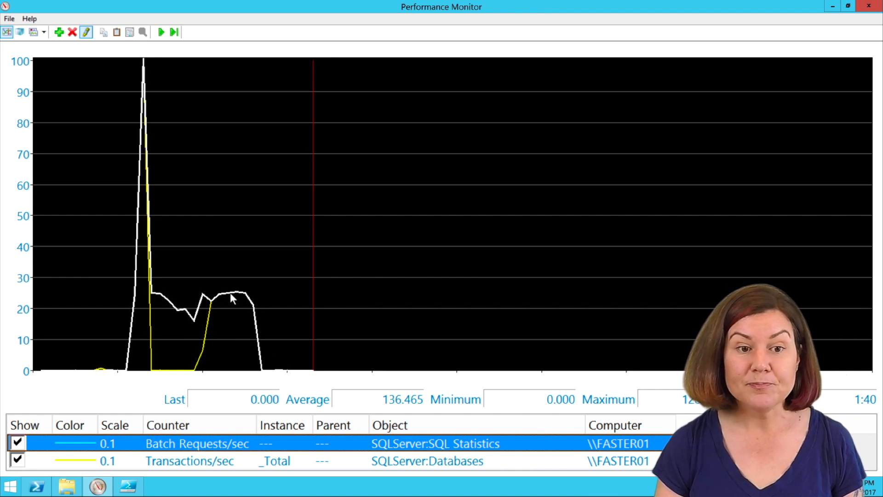
pyautogui.moveTo(235, 297)
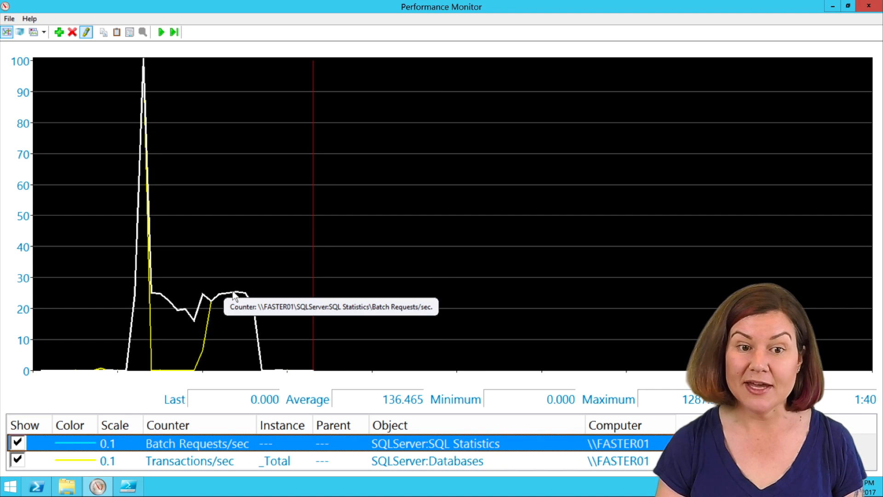
pyautogui.moveTo(262, 480)
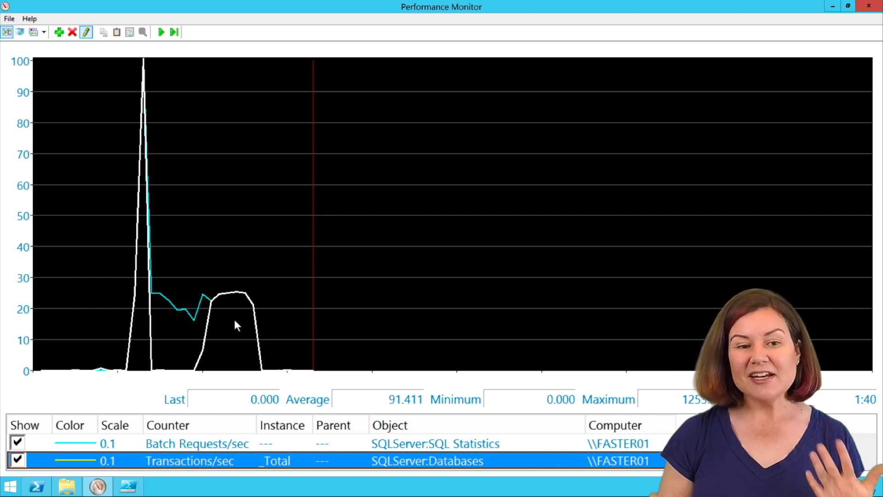
pyautogui.click(197, 443)
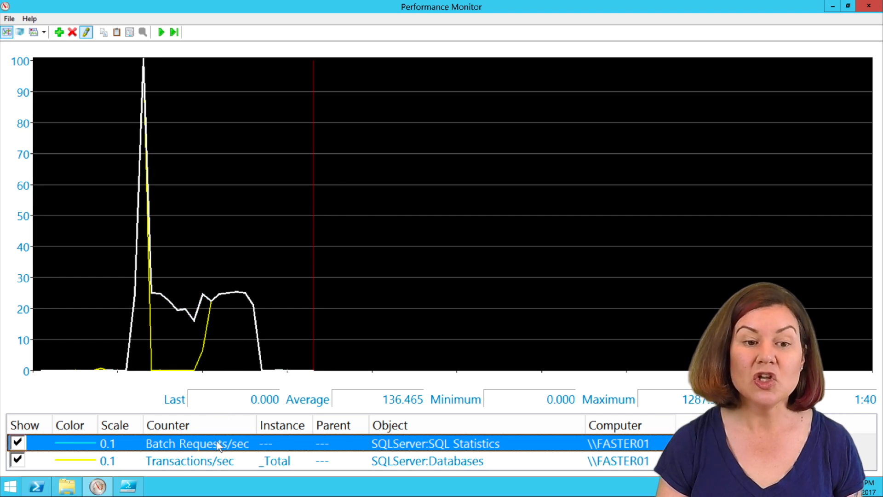